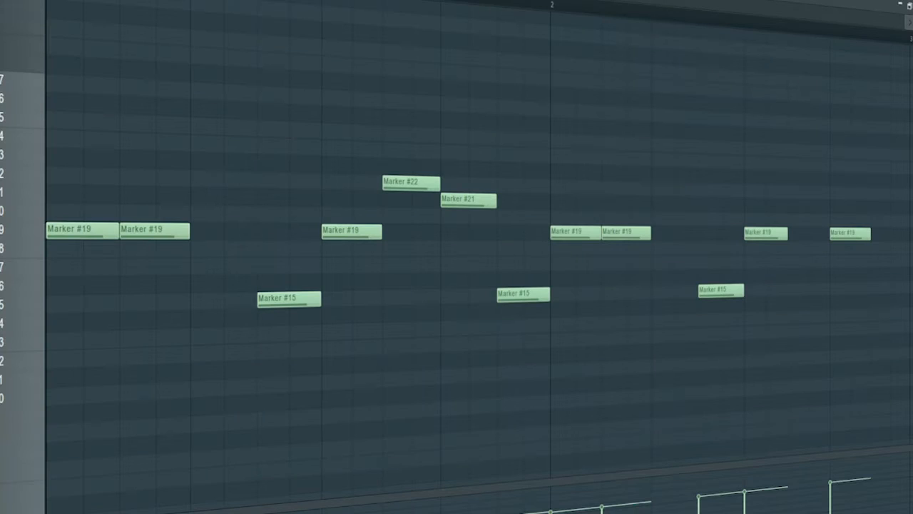
- Select the Cymatics Roses vocal insert in the Mixer to show its six-effect chain
left_click(14, 229)
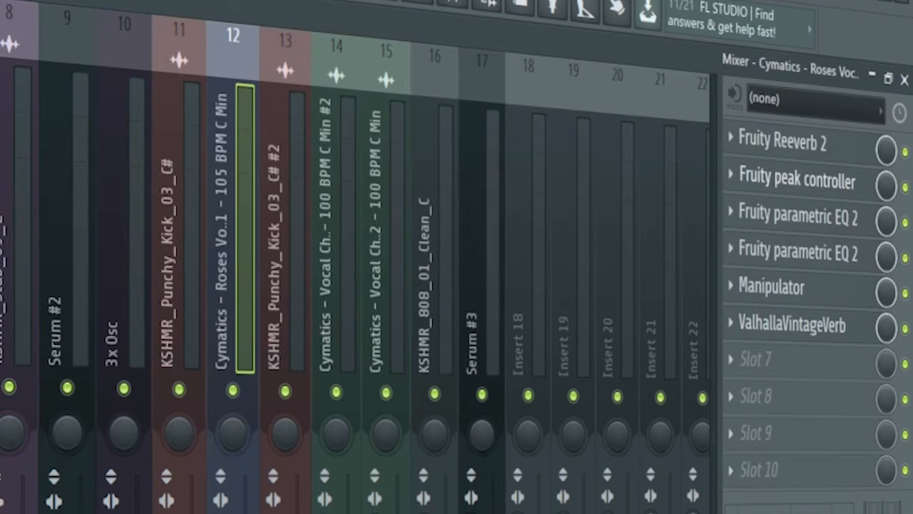
left_click(797, 182)
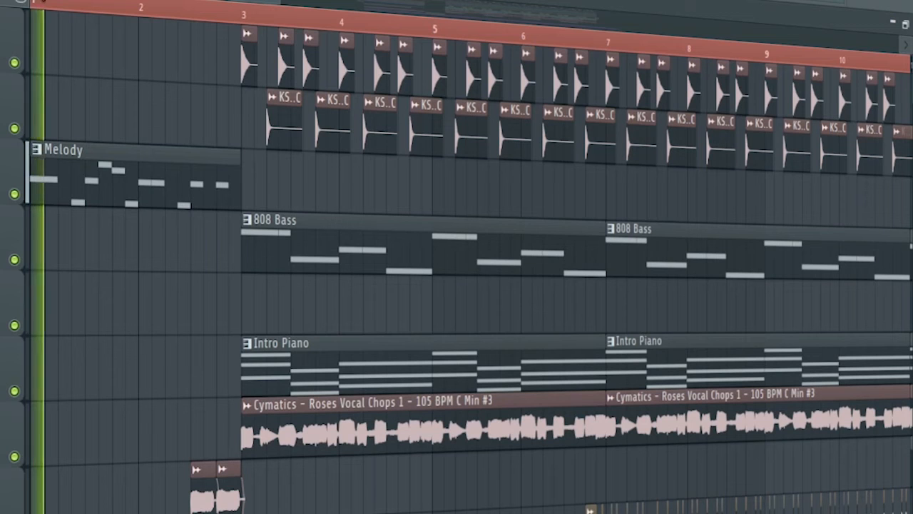
left_click(134, 7)
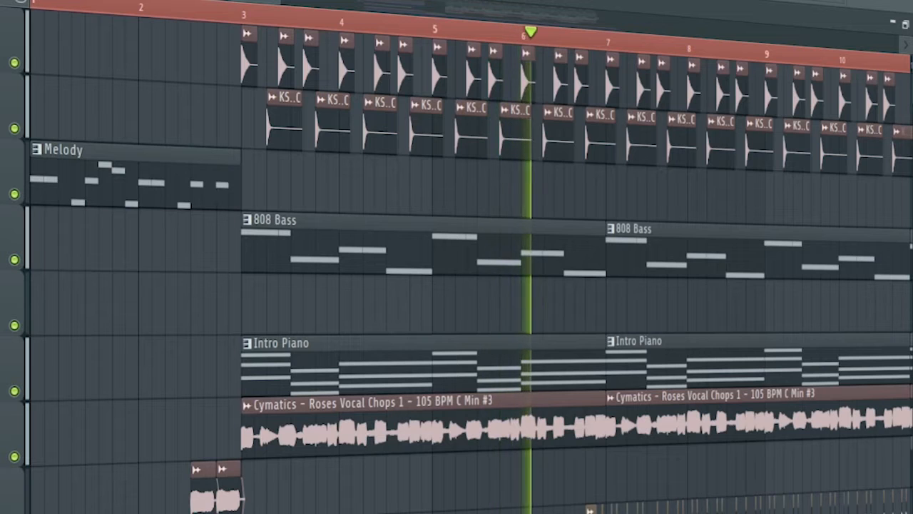
left_click(602, 34)
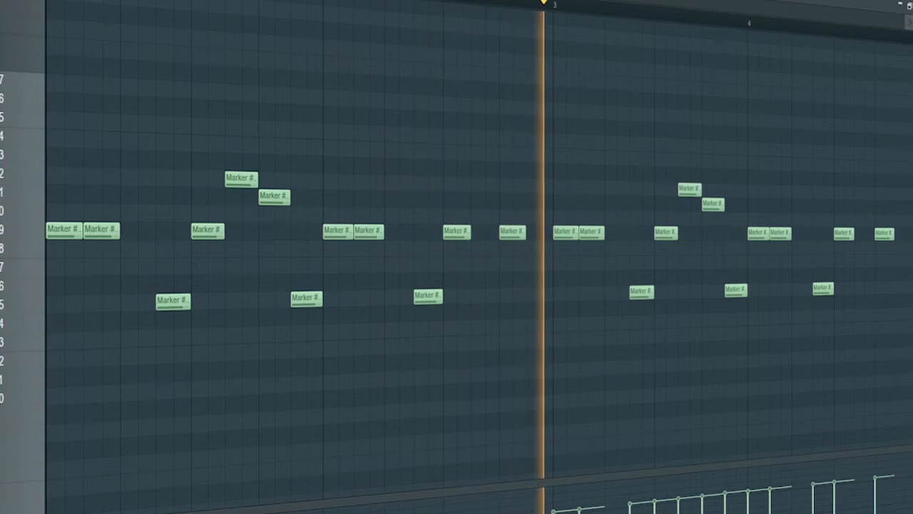
- Show the lead pattern's D5, F5, C5 and A#4 notes in the Piano Roll
left_click(708, 14)
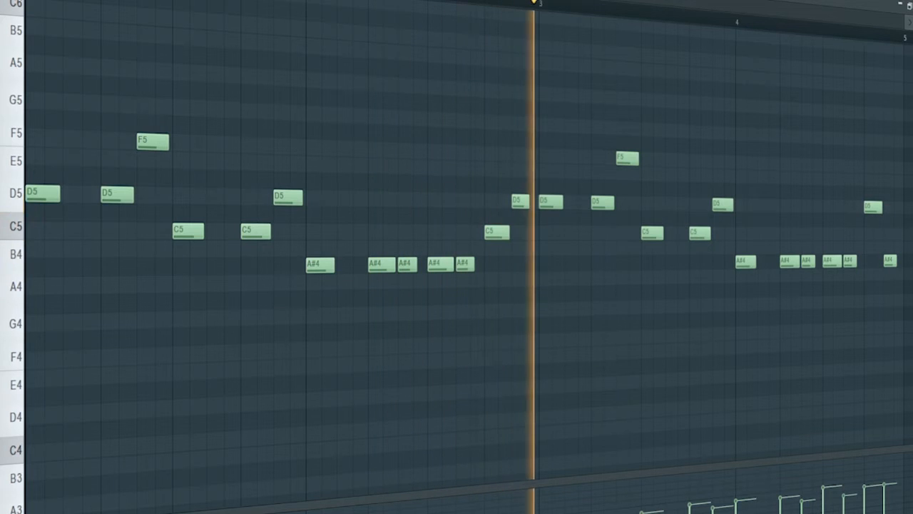
- Show the Serum #2 insert with Kickstart, OTT and two parametric EQs in the Mixer
left_click(701, 15)
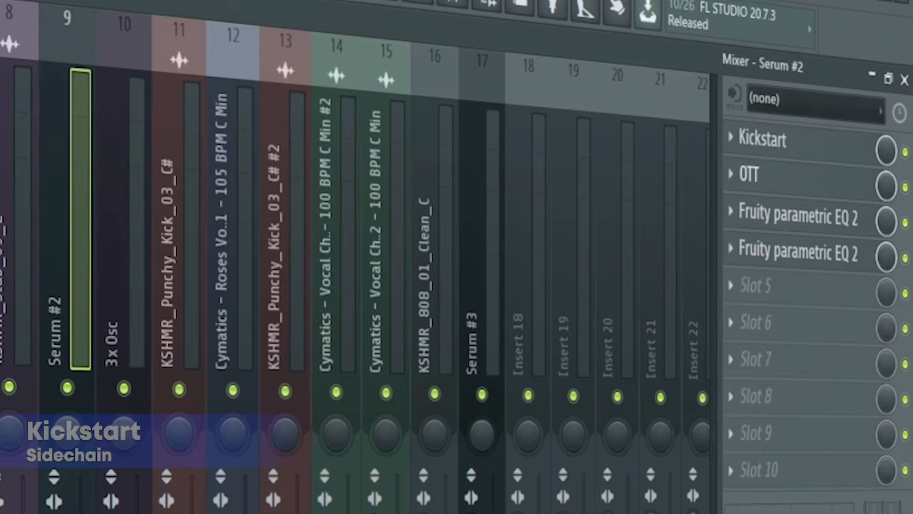
- Show the bass pattern's A#3, F3, G3 and D#3 notes in the Piano Roll
left_click(796, 217)
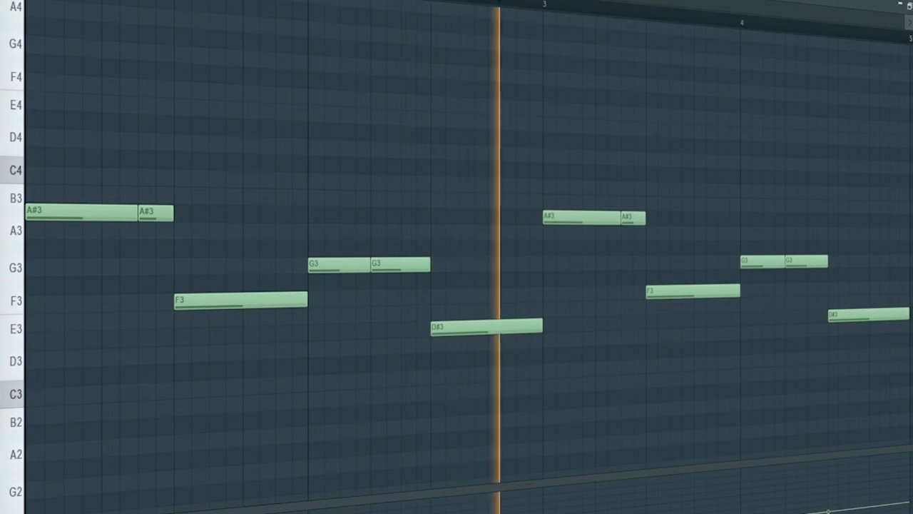
left_click(824, 27)
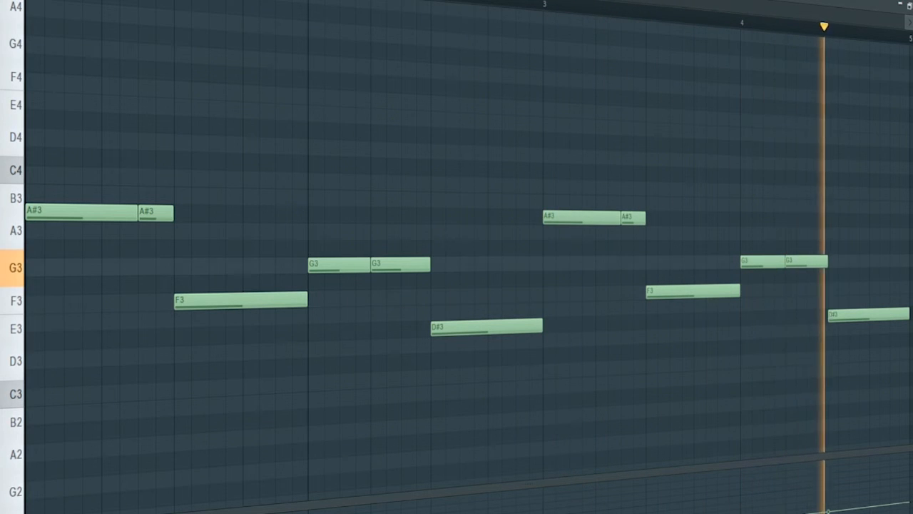